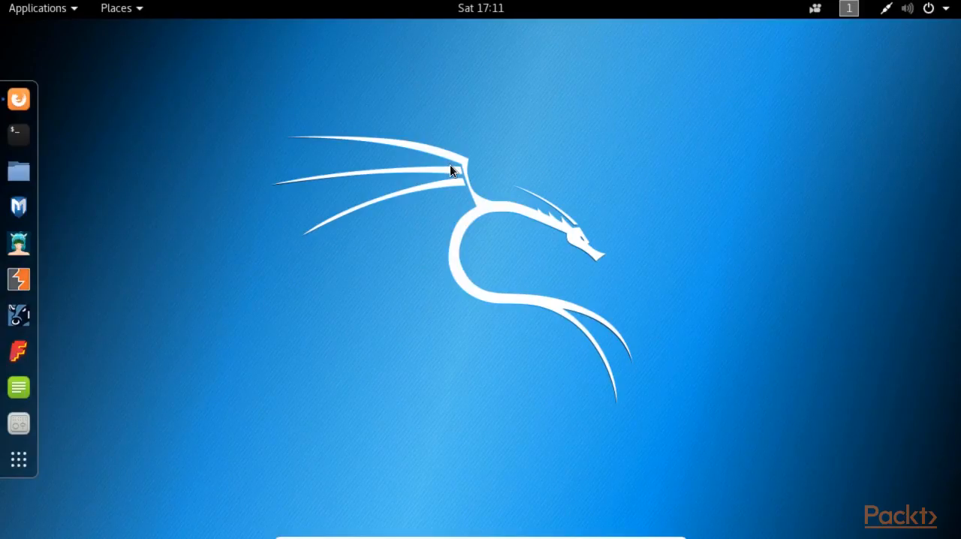
{"action": "mouse_move", "coordinate": [259, 156]}
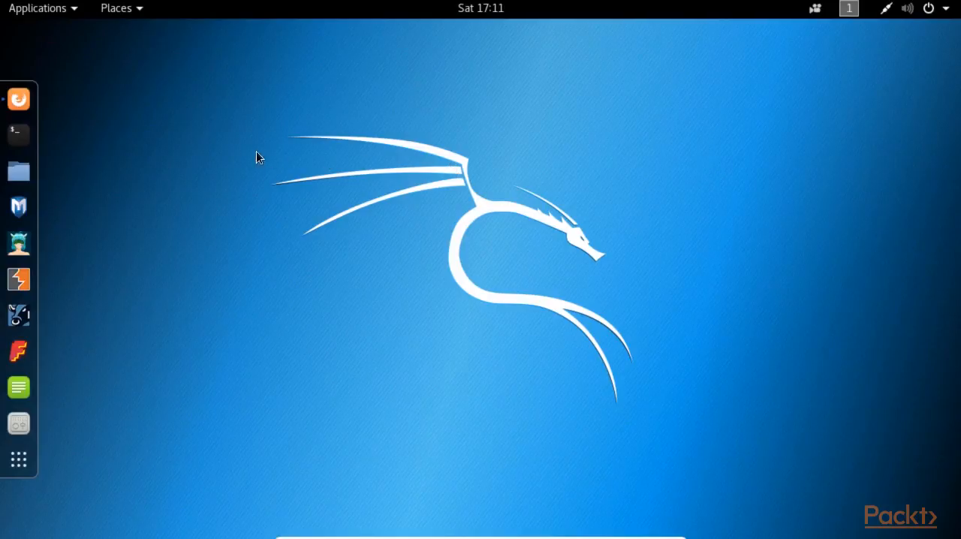
{"action": "mouse_move", "coordinate": [18, 99]}
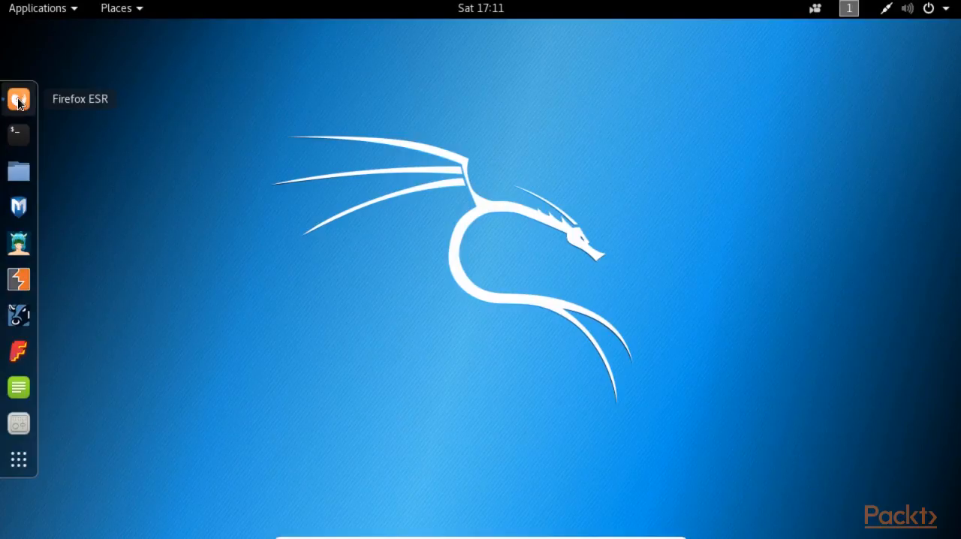
Launch Firefox ESR from the dock and bring the Google search box into view
{"action": "left_click", "coordinate": [18, 99]}
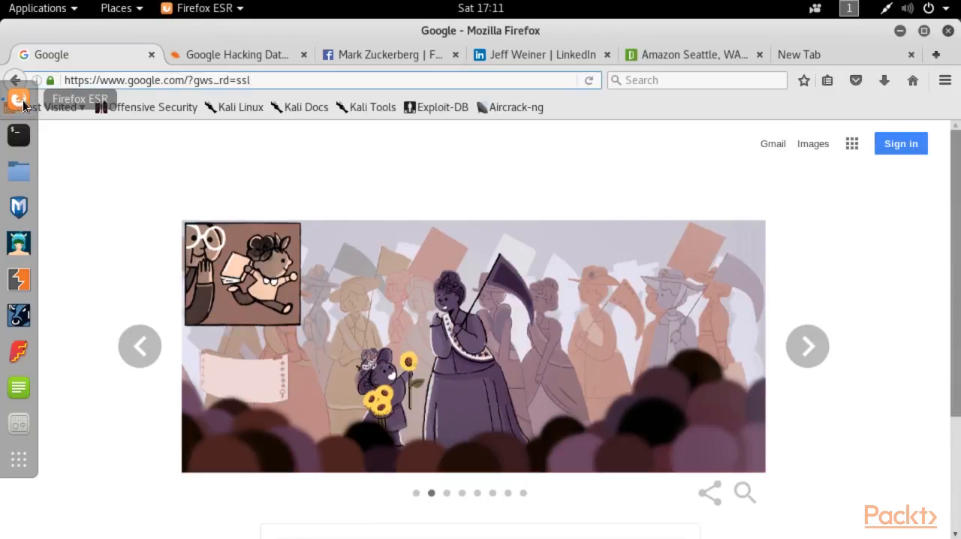
{"action": "mouse_move", "coordinate": [84, 175]}
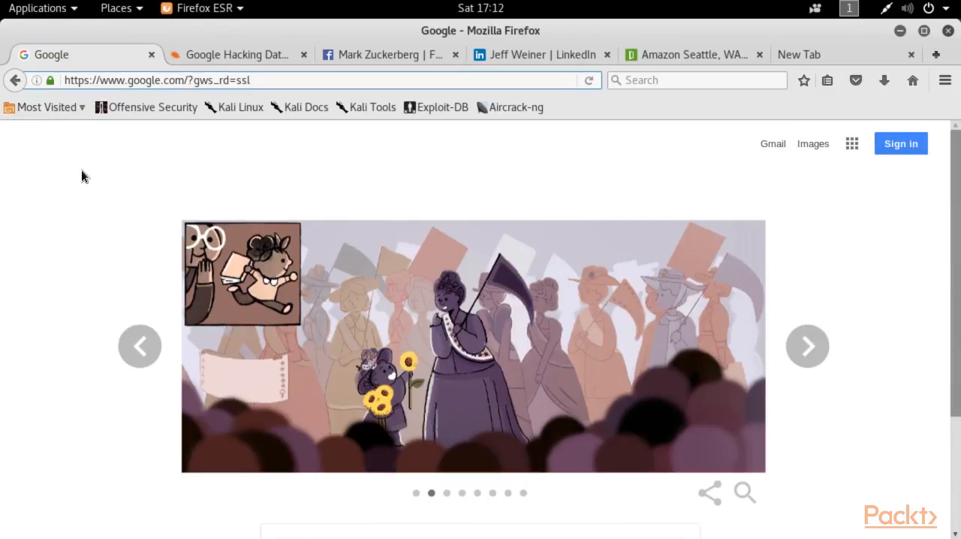
{"action": "scroll", "scroll_direction": "down", "scroll_amount": 3}
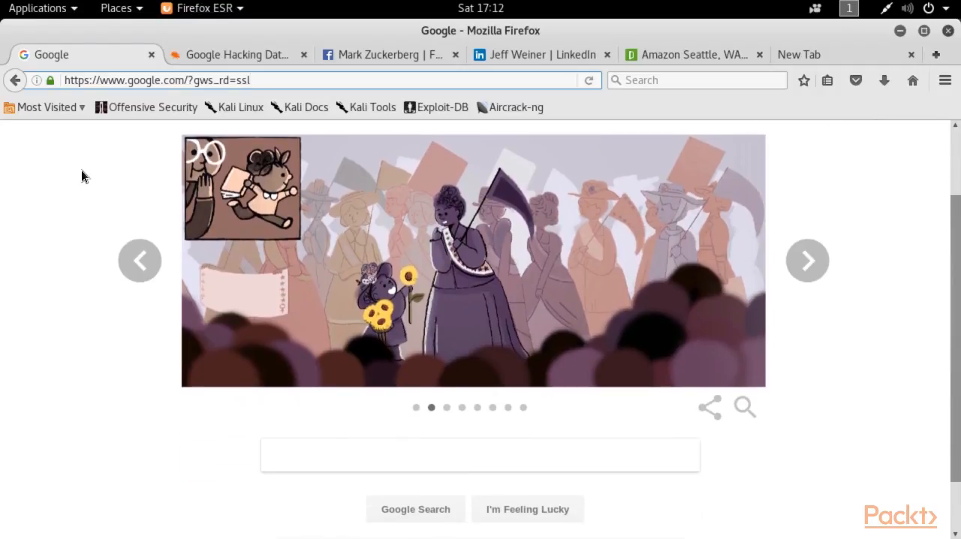
{"action": "scroll", "scroll_direction": "down", "scroll_amount": 3}
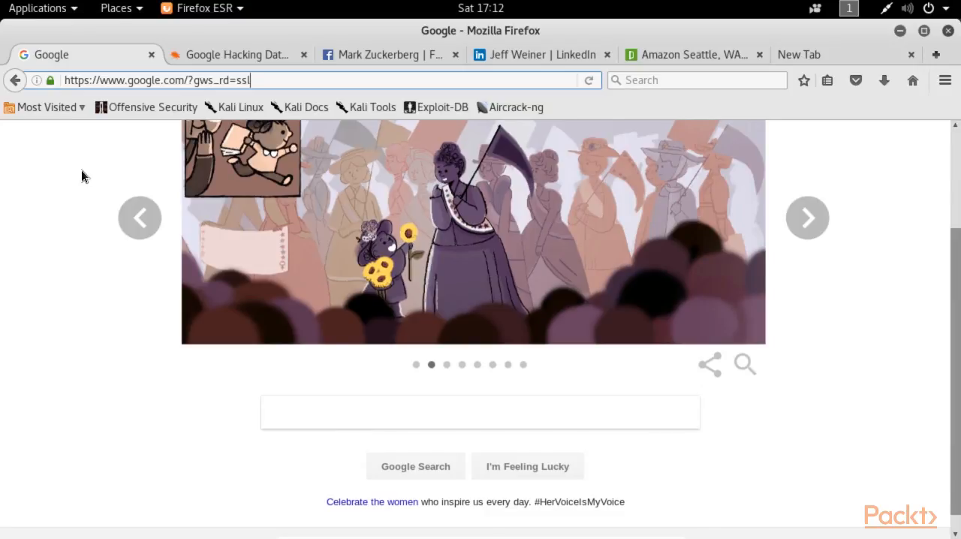
{"action": "mouse_move", "coordinate": [102, 128]}
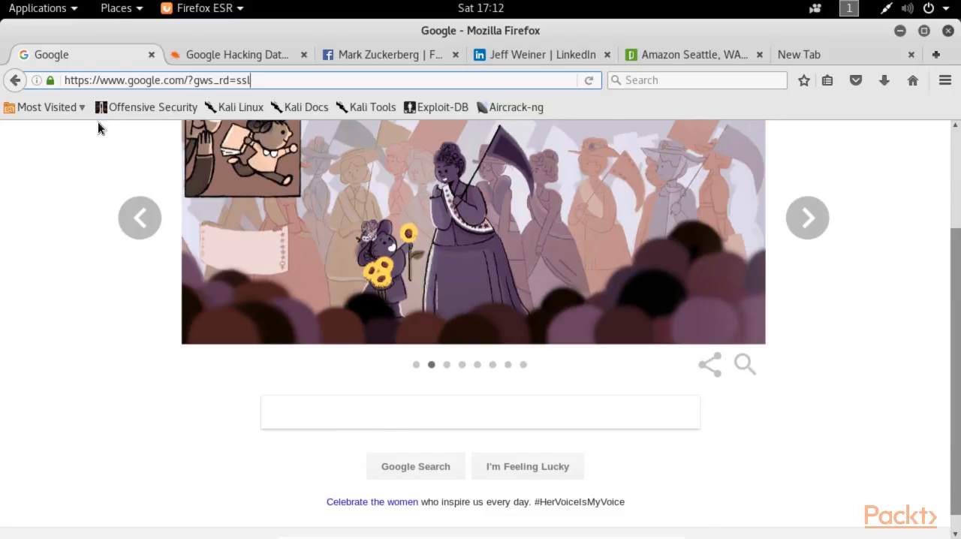
Switch to the Google Hacking Database and browse down through the dork list
{"action": "left_click", "coordinate": [237, 54]}
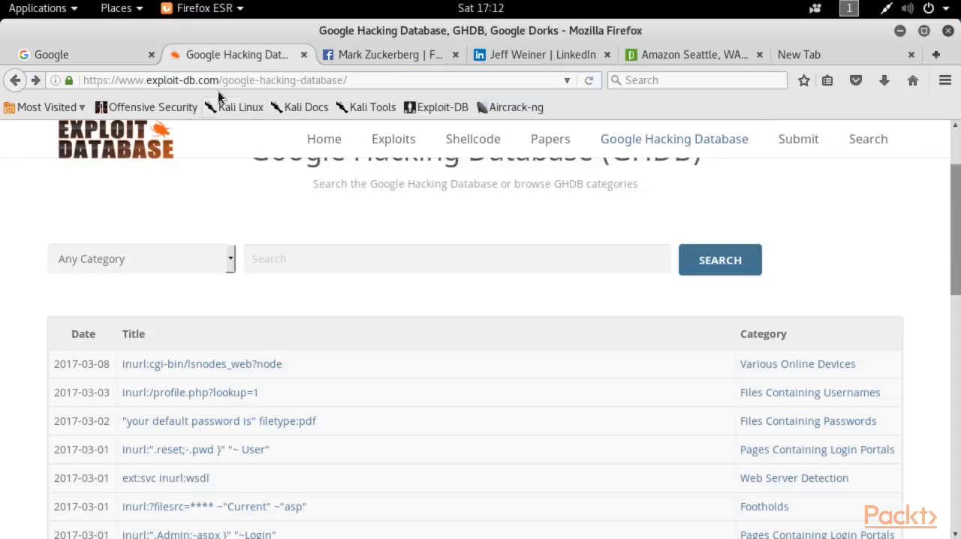
{"action": "scroll", "scroll_direction": "up", "scroll_amount": 3}
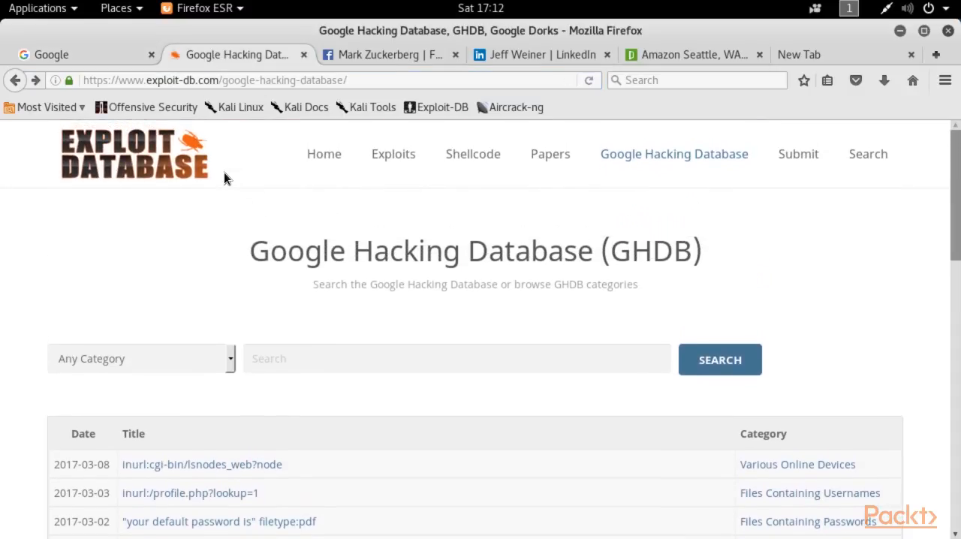
{"action": "mouse_move", "coordinate": [138, 258]}
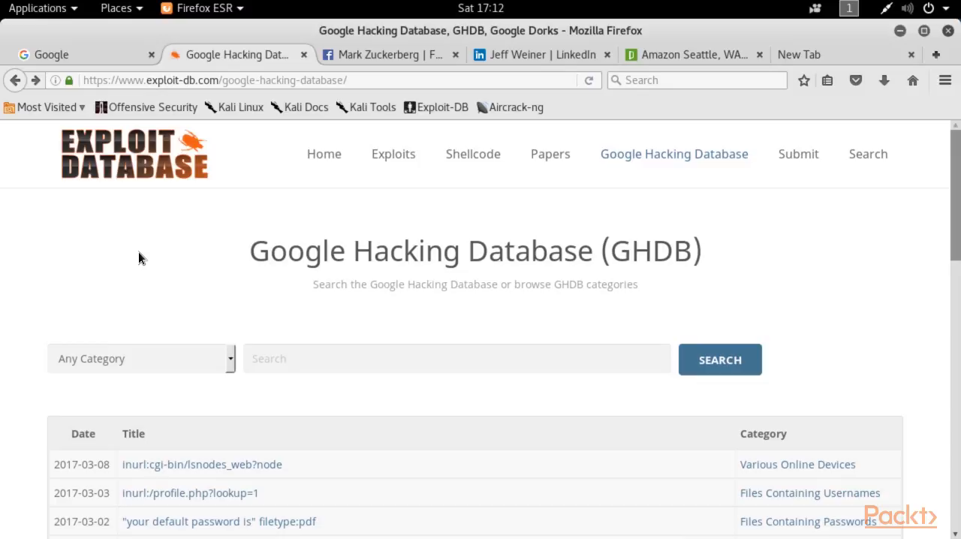
{"action": "scroll", "scroll_direction": "down", "scroll_amount": 3}
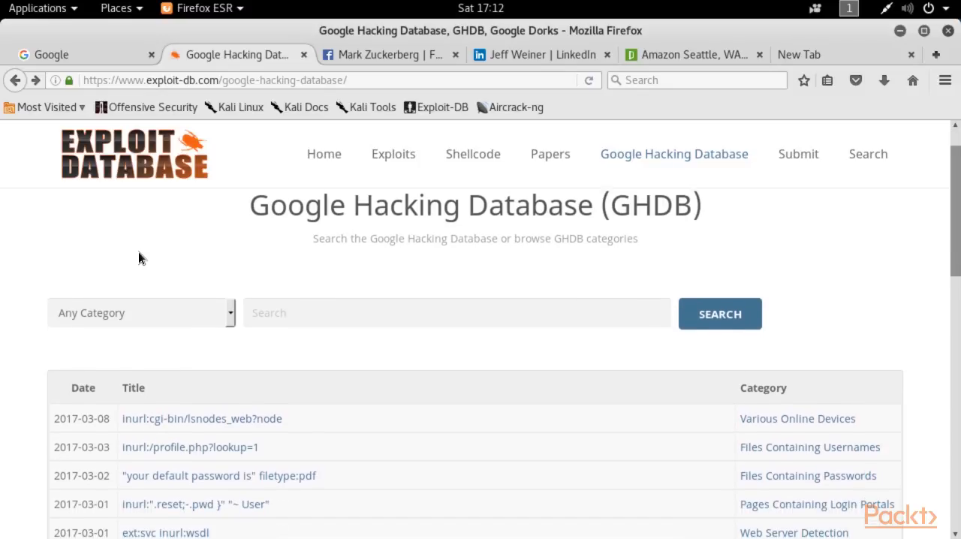
{"action": "scroll", "scroll_direction": "down", "scroll_amount": 3}
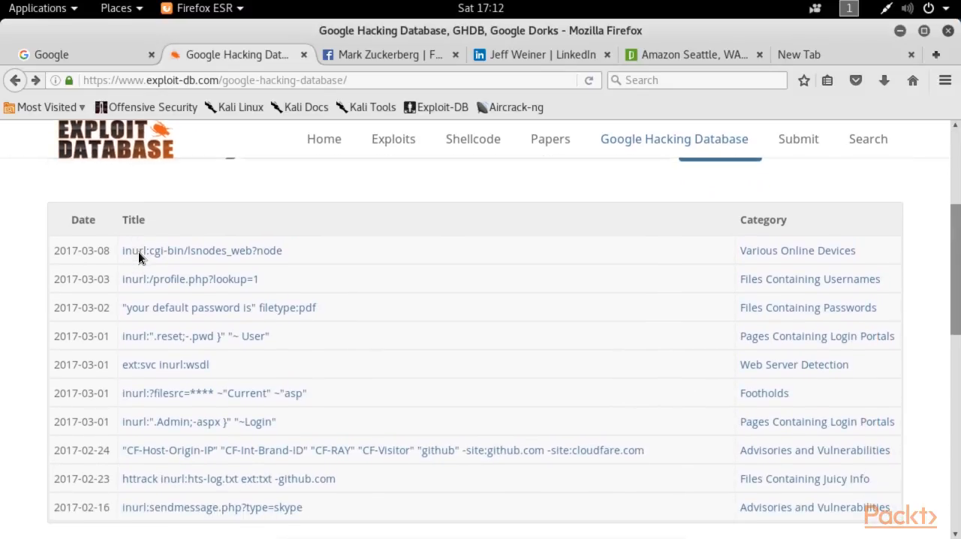
{"action": "scroll", "scroll_direction": "down", "scroll_amount": 3}
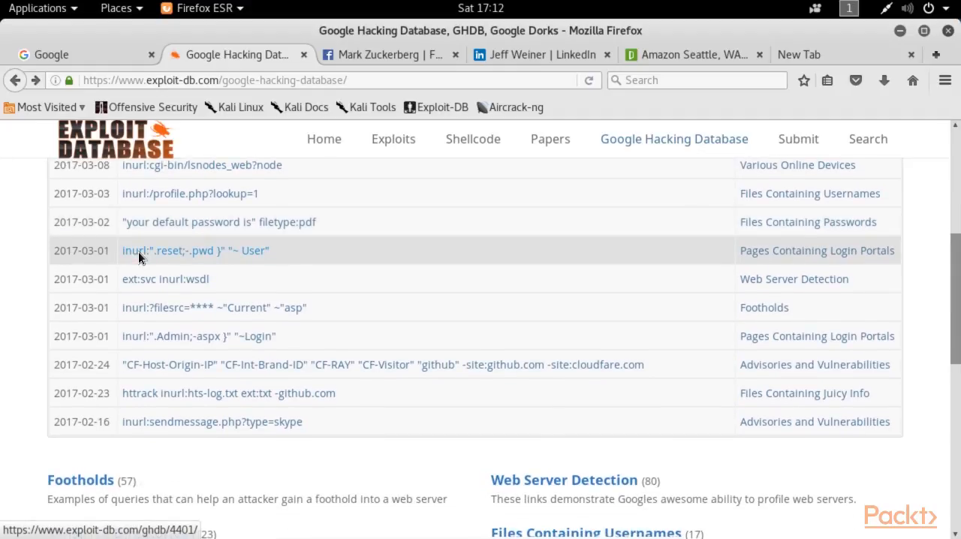
{"action": "scroll", "scroll_direction": "down", "scroll_amount": 3}
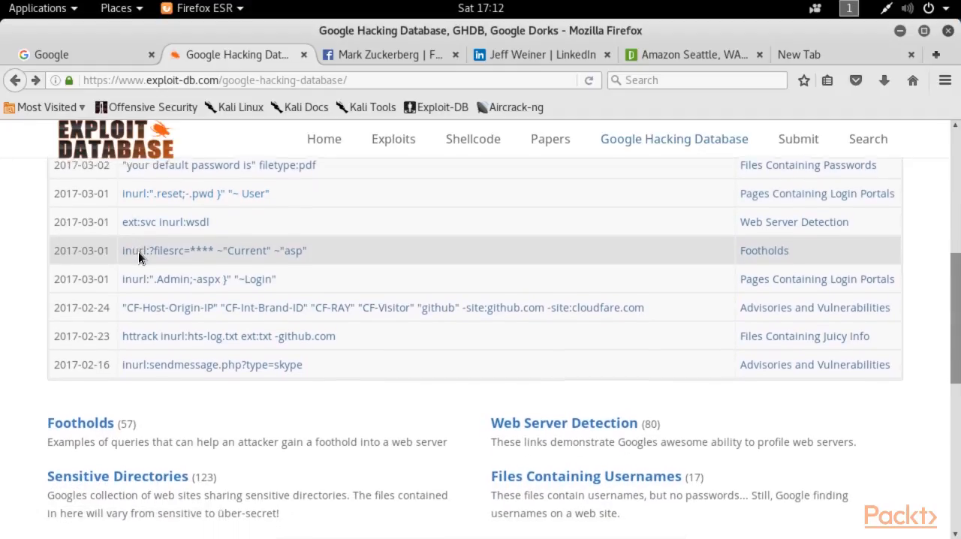
{"action": "scroll", "scroll_direction": "down", "scroll_amount": 3}
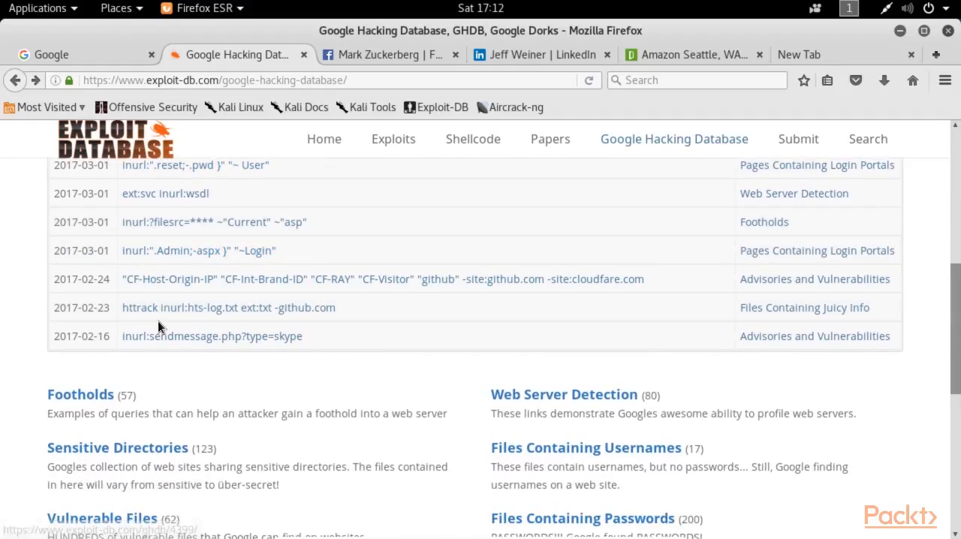
View the inurl:sendmessage.php?type=skype dork entry, then move to the Facebook profile page
{"action": "left_click", "coordinate": [212, 337]}
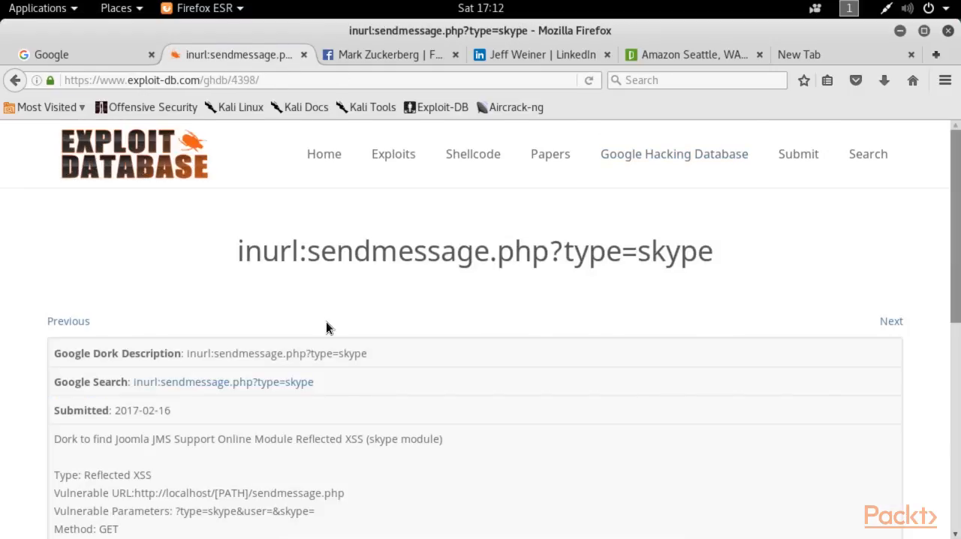
{"action": "scroll", "scroll_direction": "down", "scroll_amount": 3}
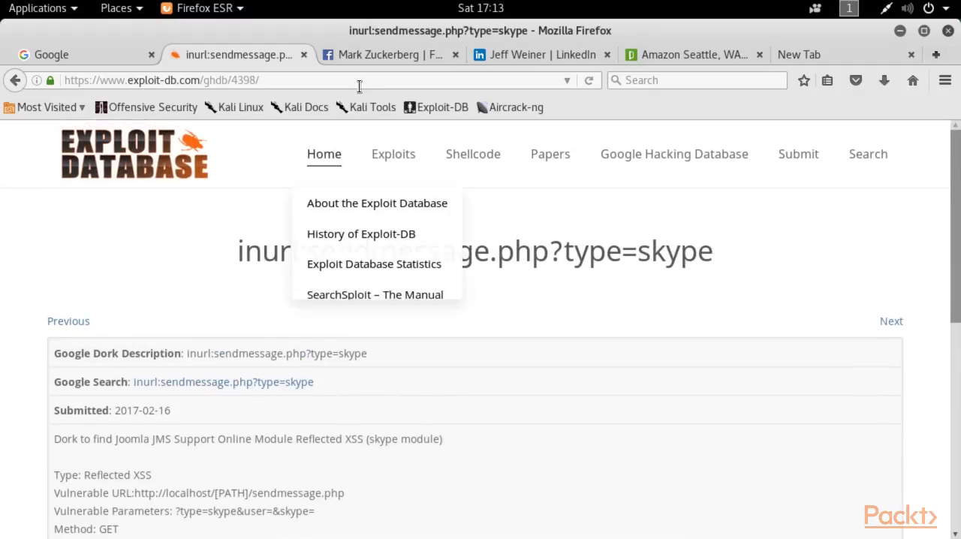
{"action": "left_click", "coordinate": [383, 54]}
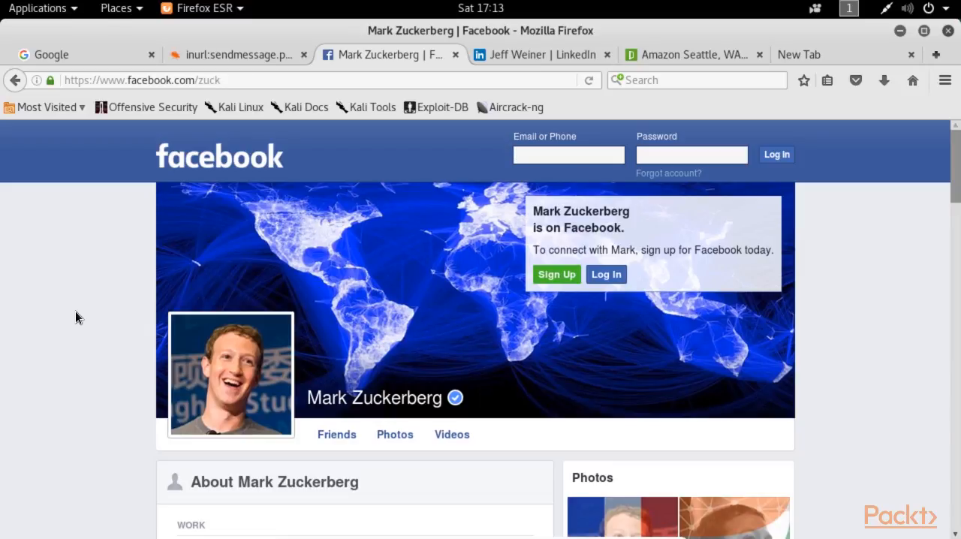
Switch to the LinkedIn public profile page of the CEO
{"action": "left_click", "coordinate": [537, 54]}
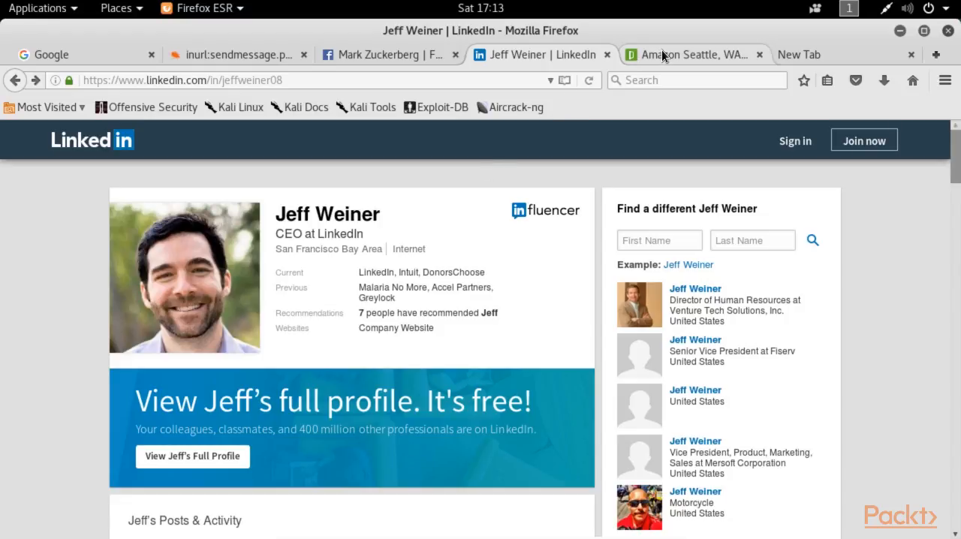
Read down the Amazon Software Development Engineer Seattle posting to its preferred qualifications
{"action": "left_click", "coordinate": [688, 54]}
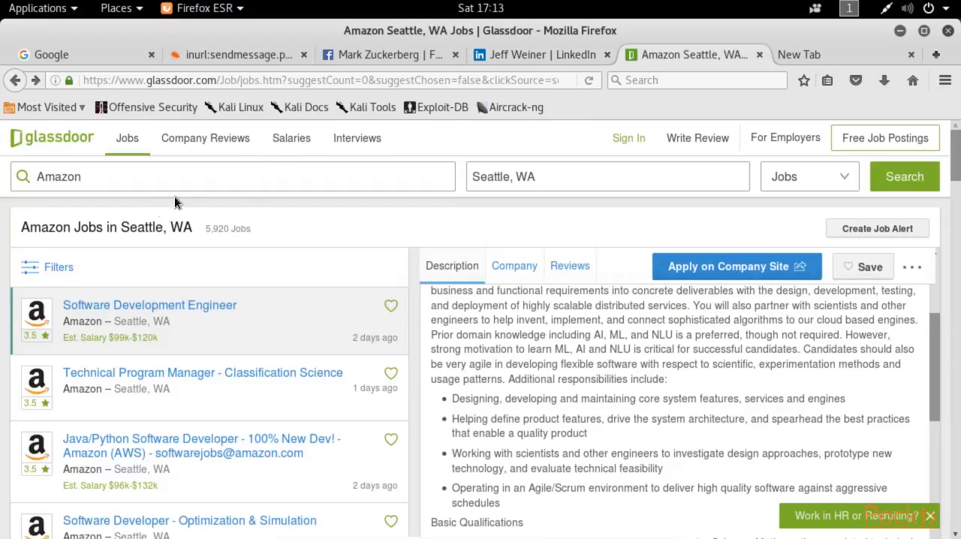
{"action": "mouse_move", "coordinate": [104, 218]}
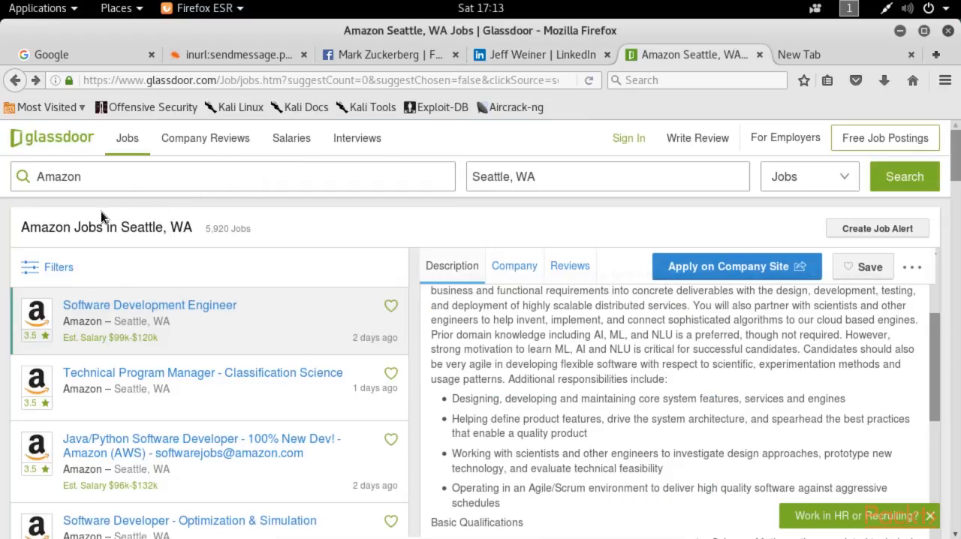
{"action": "scroll", "scroll_direction": "down", "scroll_amount": 3}
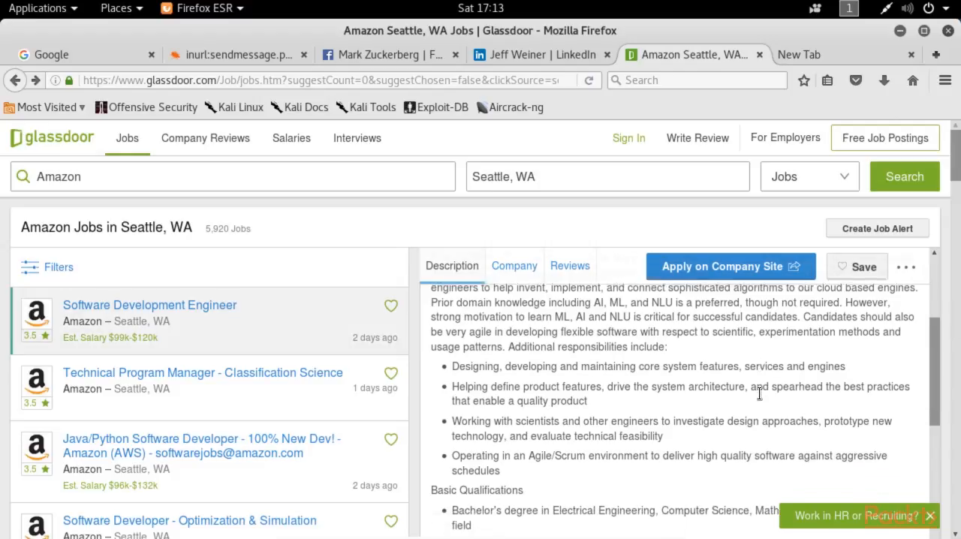
{"action": "scroll", "scroll_direction": "down", "scroll_amount": 3}
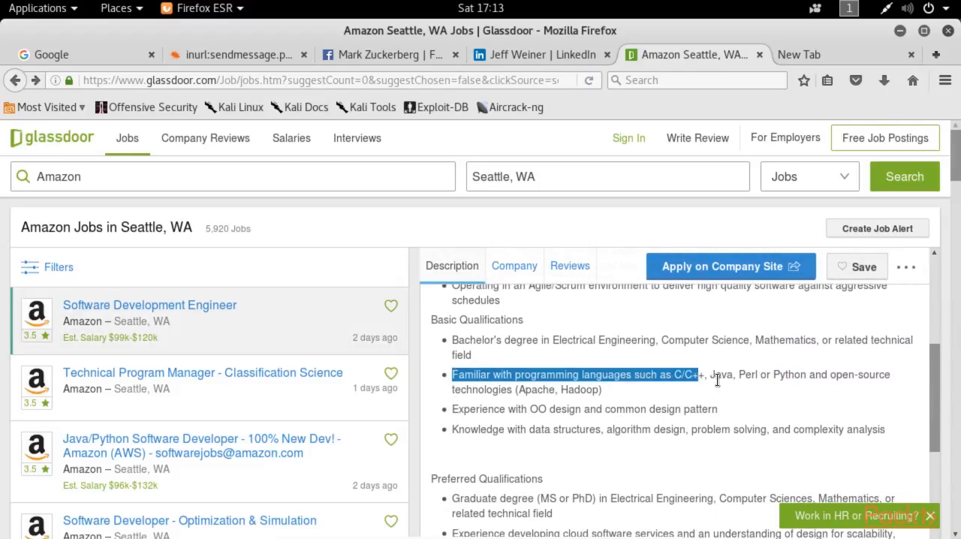
{"action": "scroll", "scroll_direction": "down", "scroll_amount": 3}
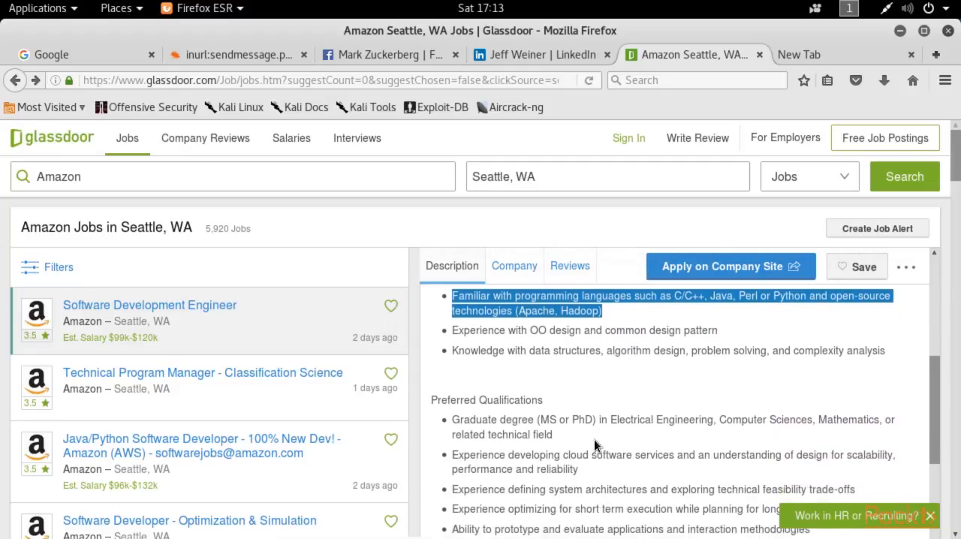
{"action": "scroll", "scroll_direction": "down", "scroll_amount": 3}
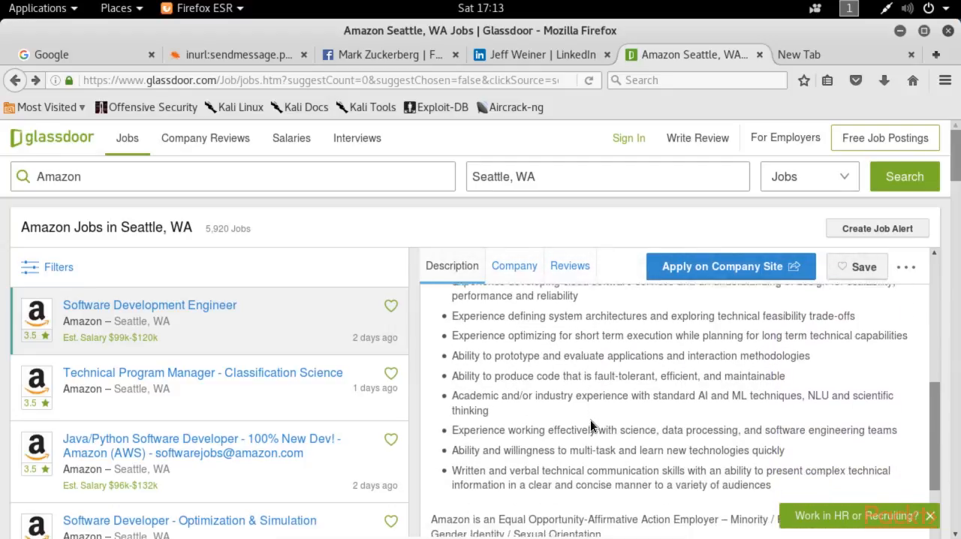
{"action": "scroll", "scroll_direction": "down", "scroll_amount": 3}
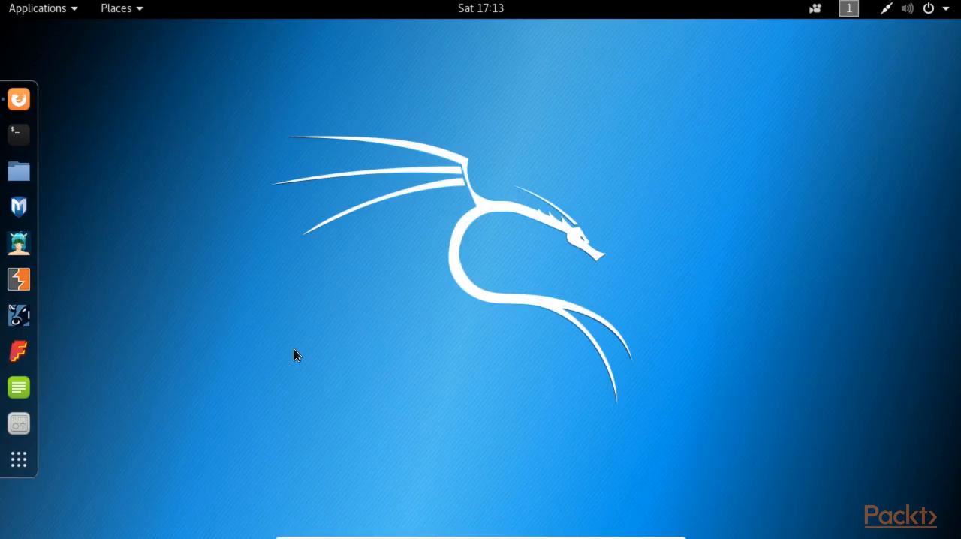
{"action": "mouse_move", "coordinate": [216, 312]}
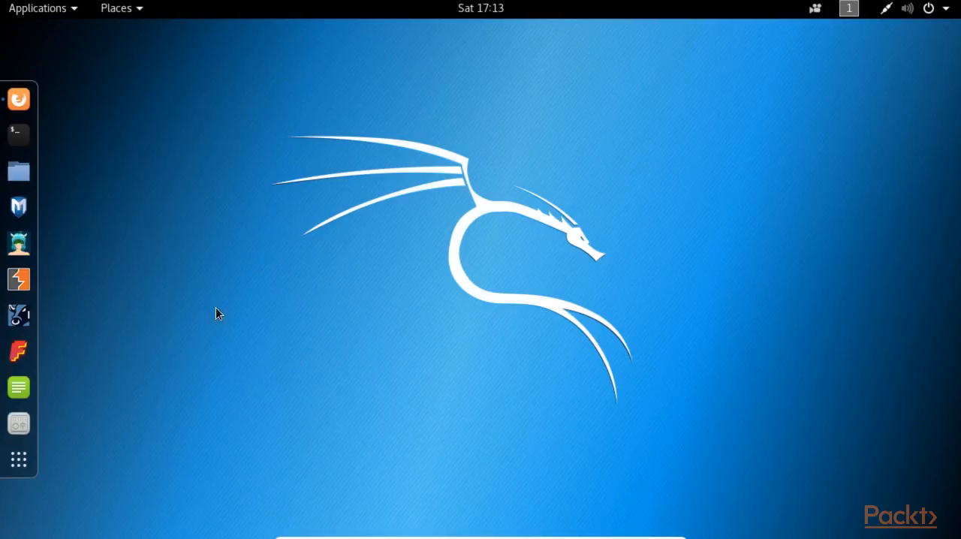
{"action": "mouse_move", "coordinate": [23, 12]}
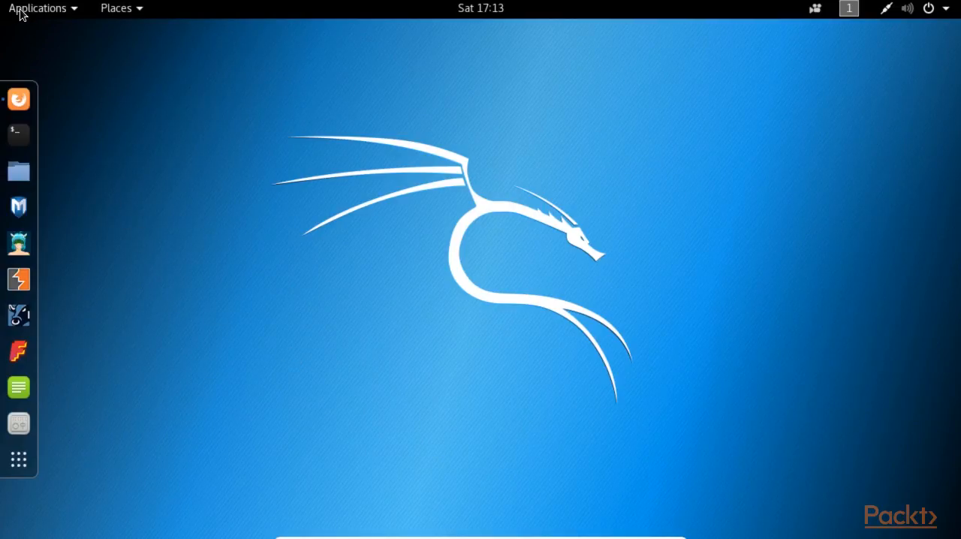
Launch Maltego from the Kali Applications menu's information-gathering tools
{"action": "left_click", "coordinate": [38, 9]}
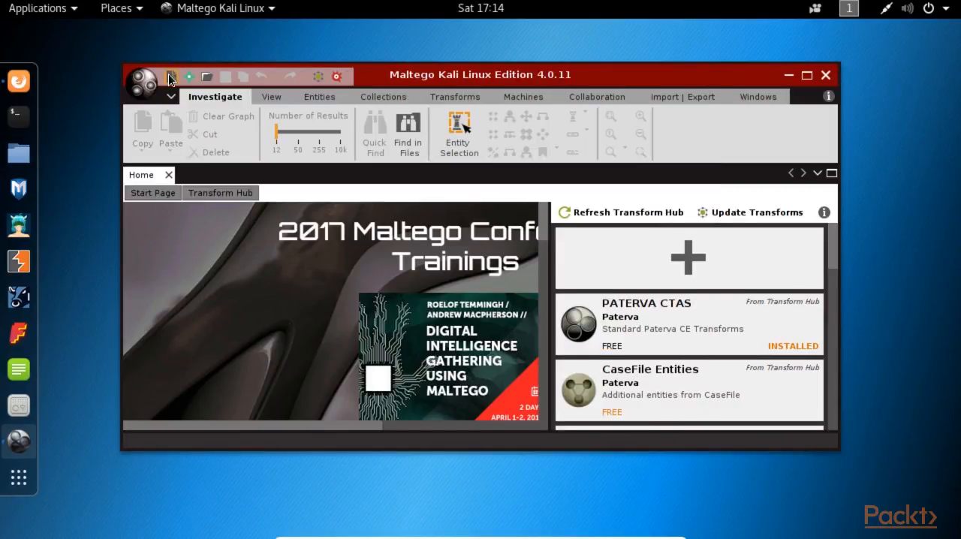
Create a new blank graph and browse the Entity Palette down to Domain and DNS Name
{"action": "left_click", "coordinate": [171, 77]}
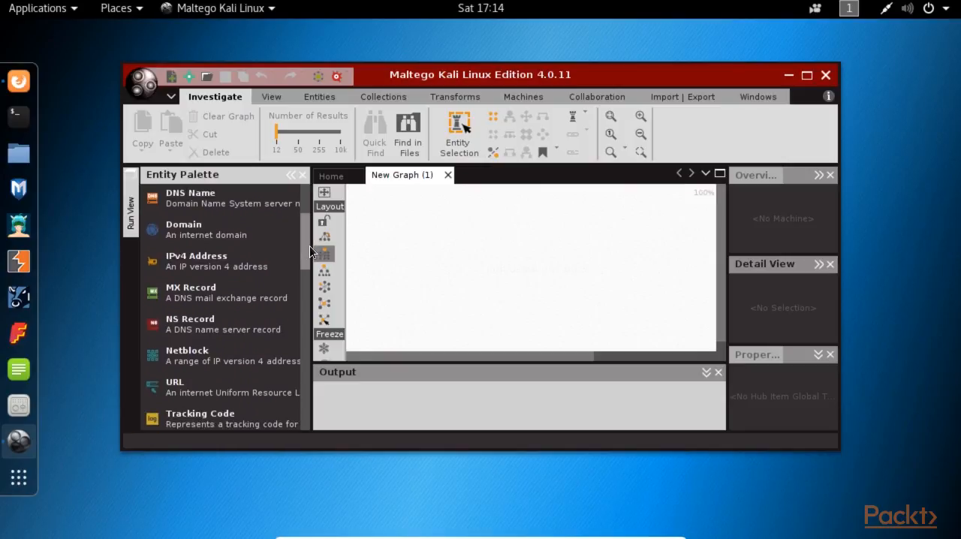
{"action": "scroll", "scroll_direction": "down", "scroll_amount": 3}
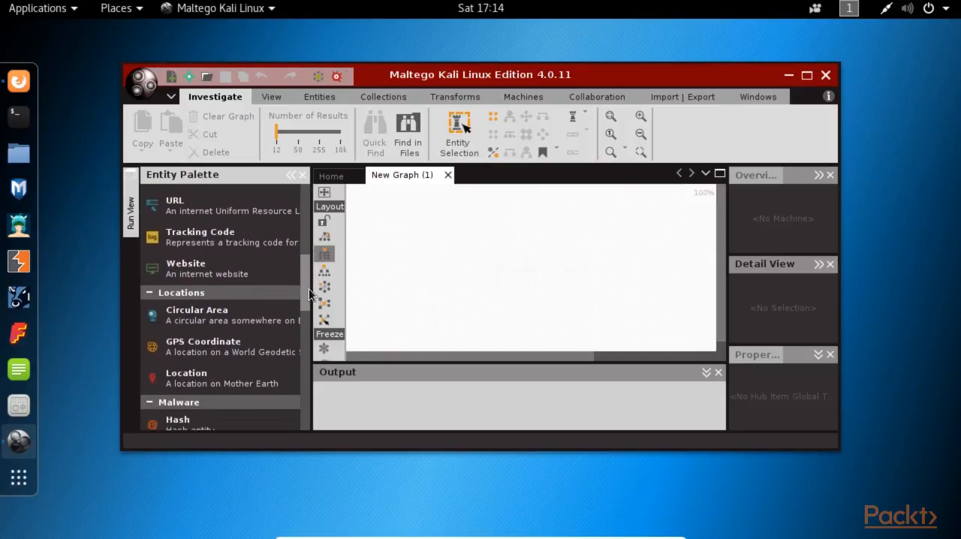
{"action": "scroll", "scroll_direction": "down", "scroll_amount": 3}
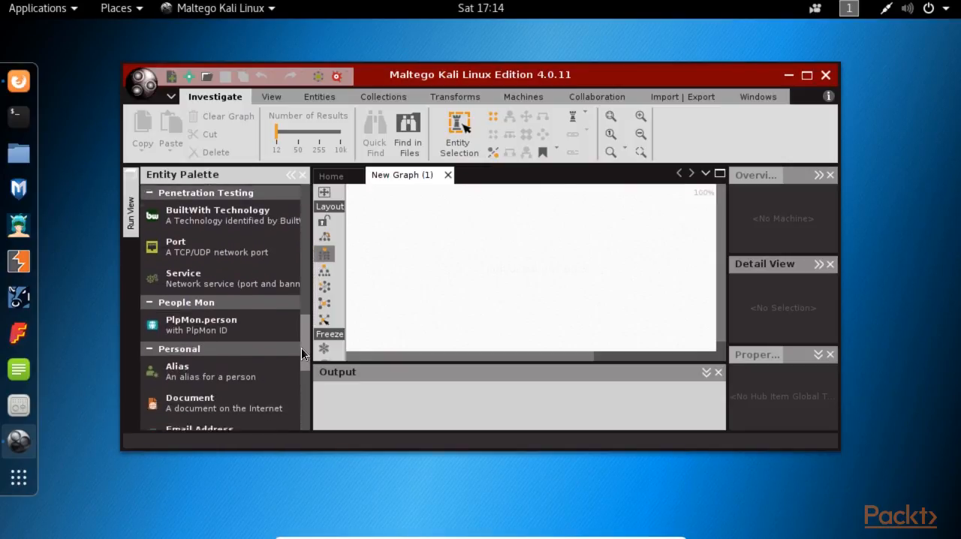
{"action": "scroll", "scroll_direction": "down", "scroll_amount": 3}
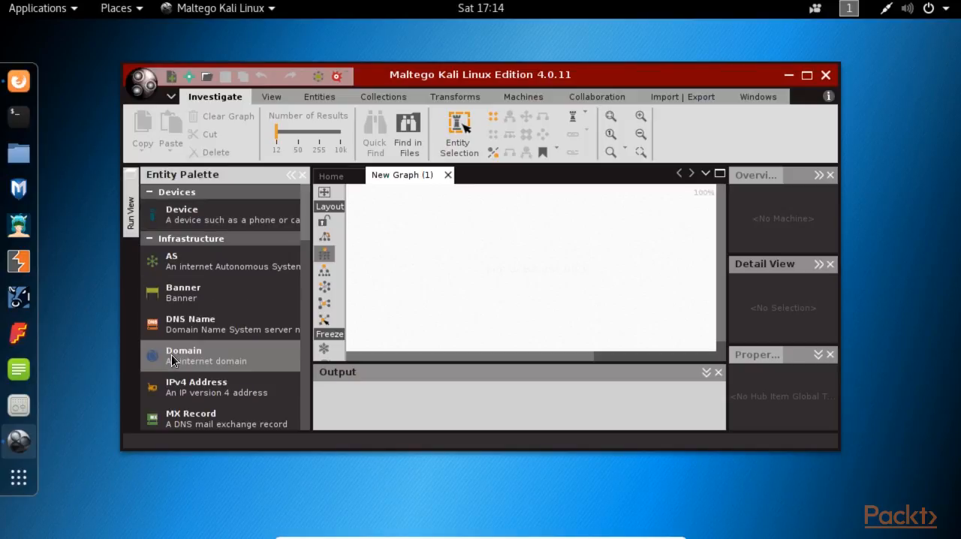
Place a google.com Domain entity on the graph and list its available transforms
{"action": "left_click_drag", "start_coordinate": [183, 350], "coordinate": [523, 240]}
{"action": "type", "text": "google.com"}
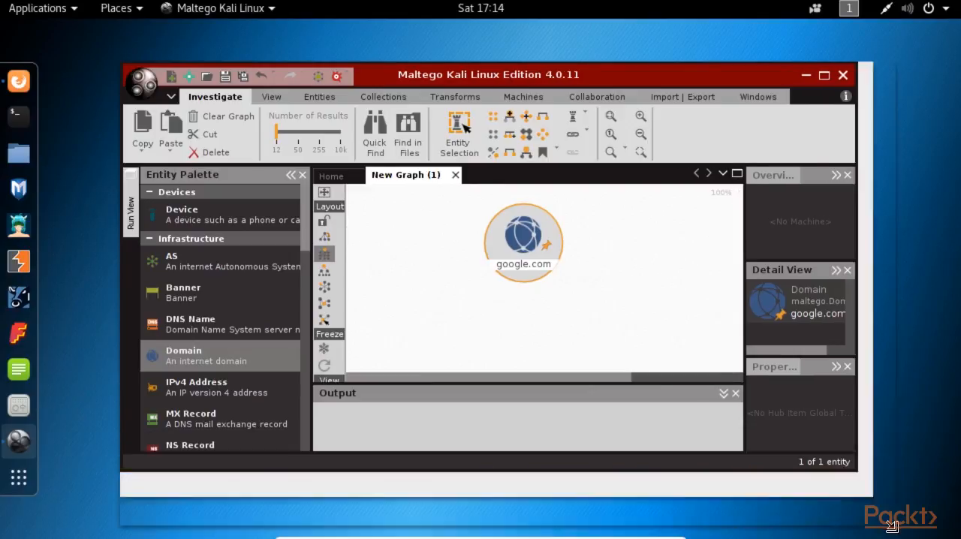
{"action": "right_click", "coordinate": [523, 240]}
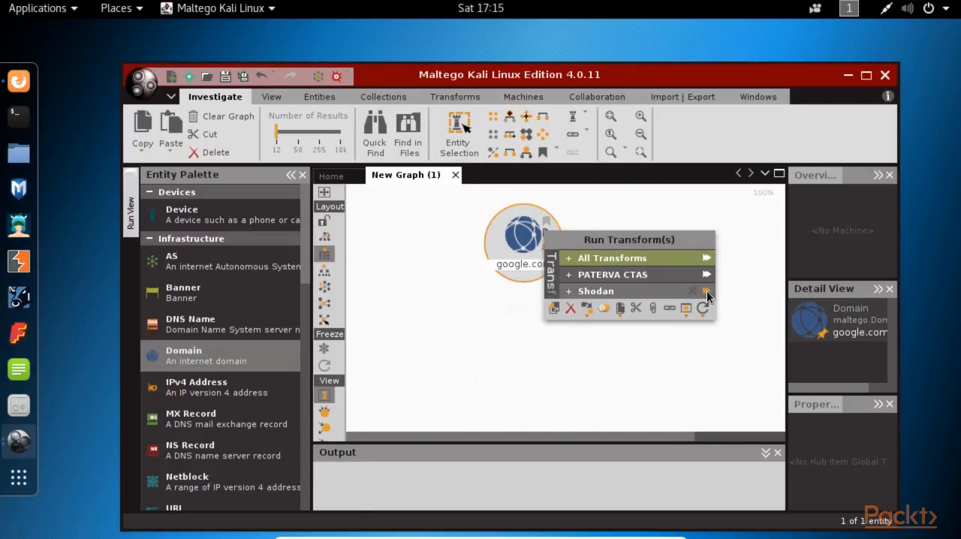
Run the Shodan transforms on google.com, returning DNS names like mail.google.com and ns.google.com
{"action": "left_click", "coordinate": [595, 292]}
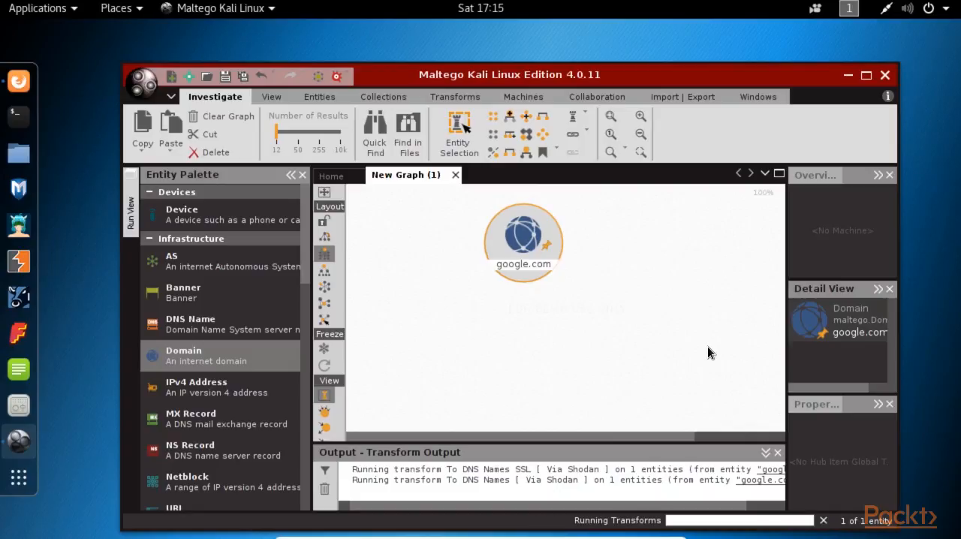
{"action": "left_click_drag", "start_coordinate": [511, 75], "coordinate": [478, 51]}
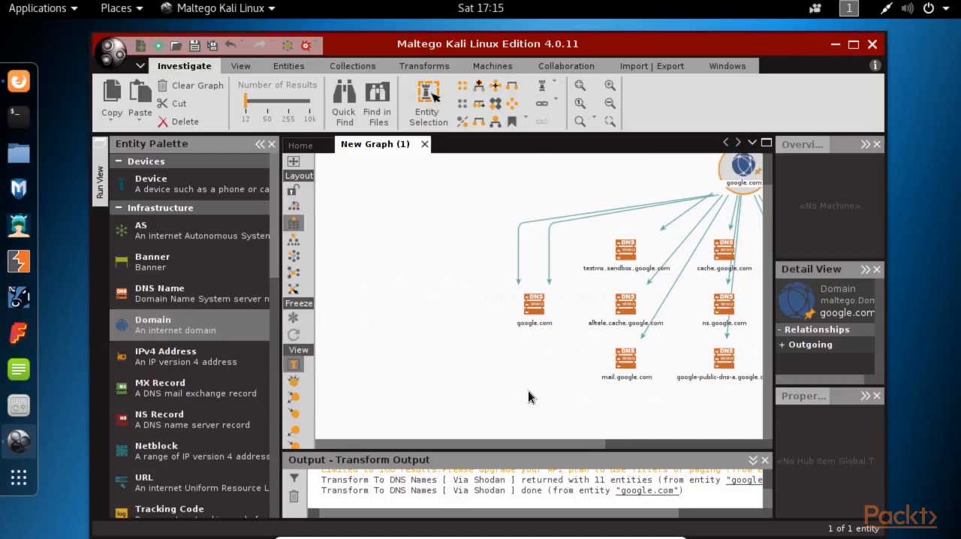
Select the google.com DNS Name node and list its transforms, including Resolve to IP
{"action": "left_click", "coordinate": [534, 304]}
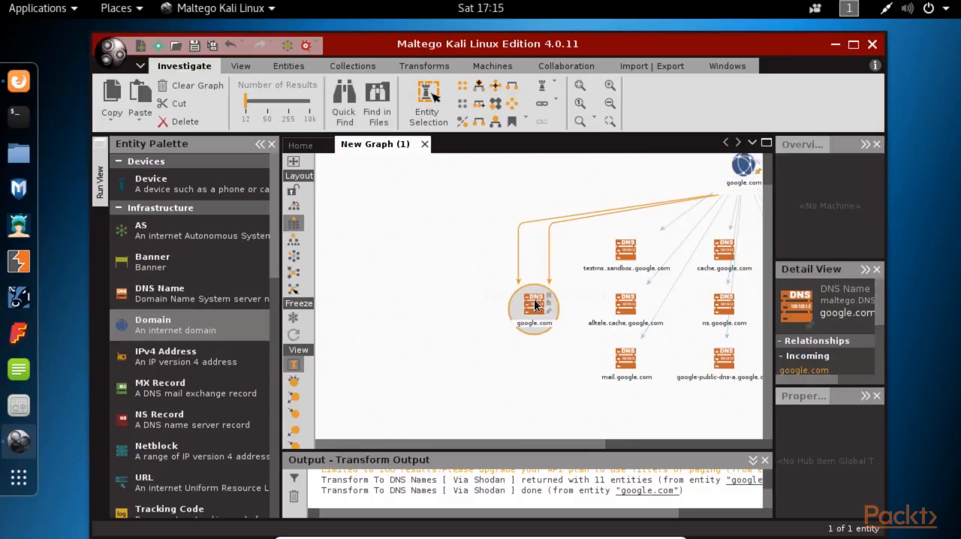
{"action": "right_click", "coordinate": [534, 304]}
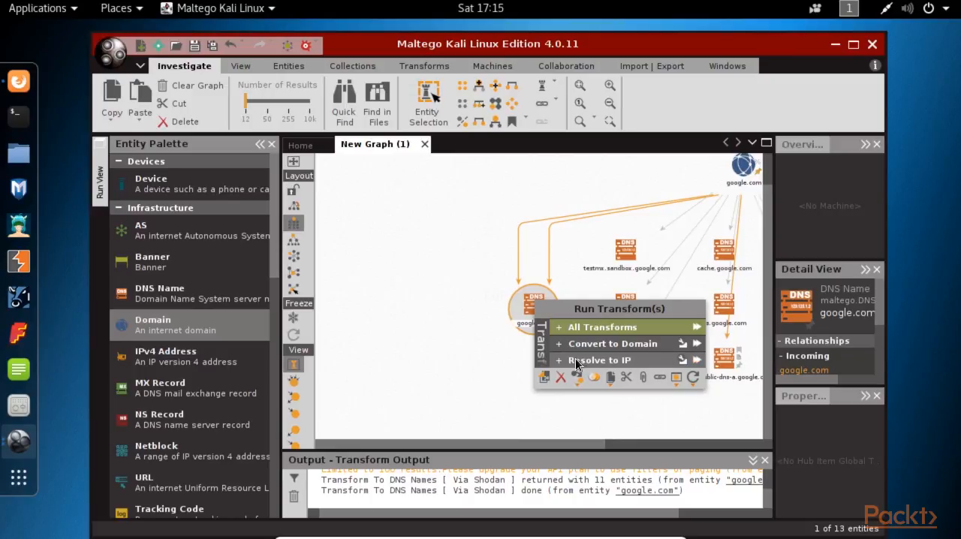
{"action": "mouse_move", "coordinate": [612, 372]}
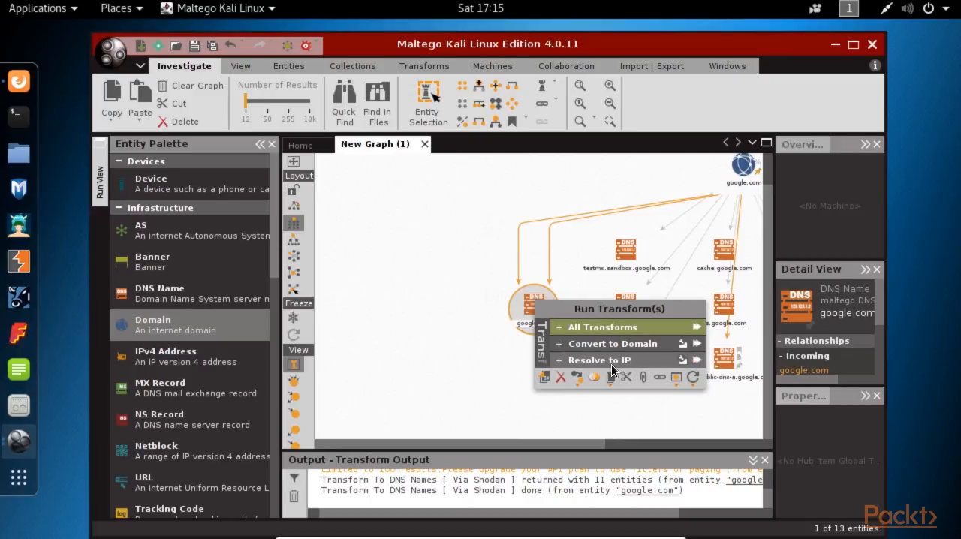
{"action": "mouse_move", "coordinate": [624, 369]}
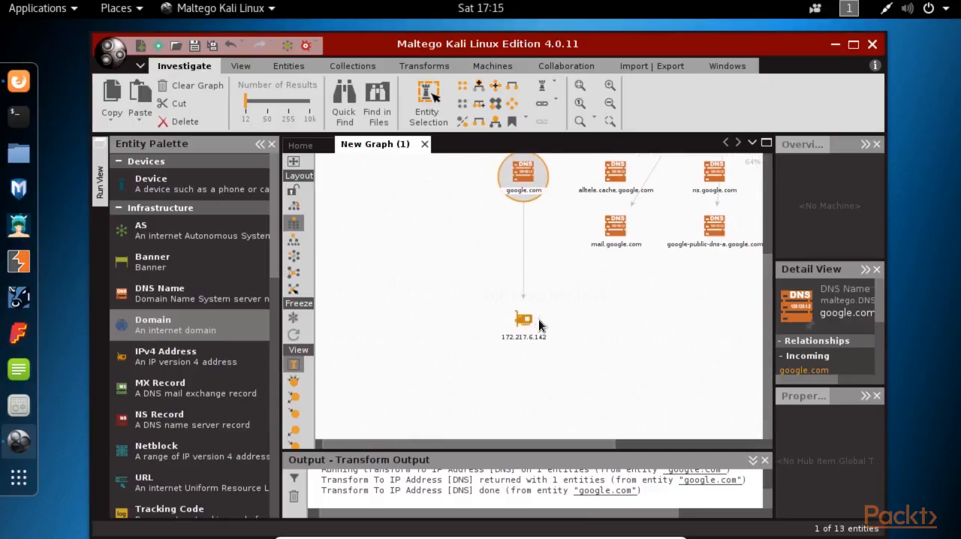
{"action": "left_click", "coordinate": [522, 321]}
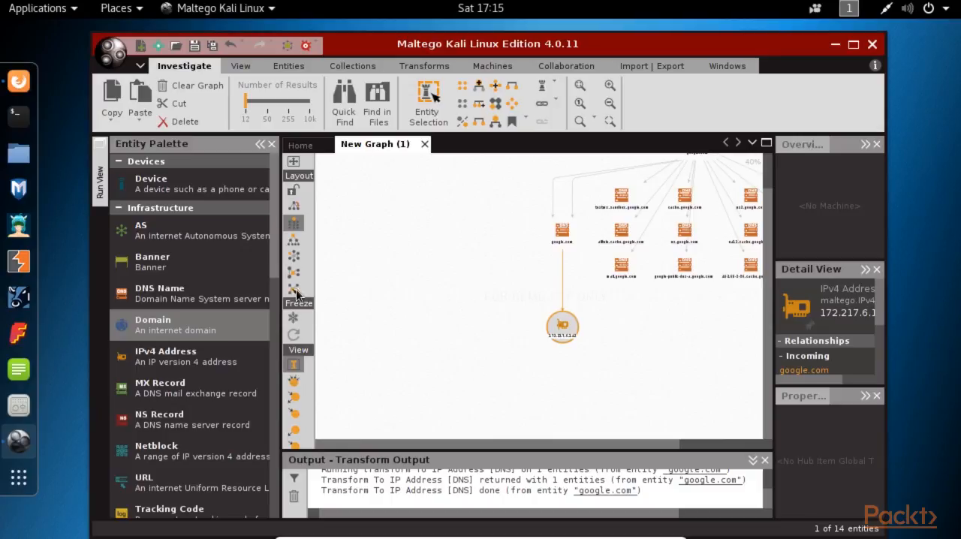
{"action": "scroll", "scroll_direction": "down", "scroll_amount": 3}
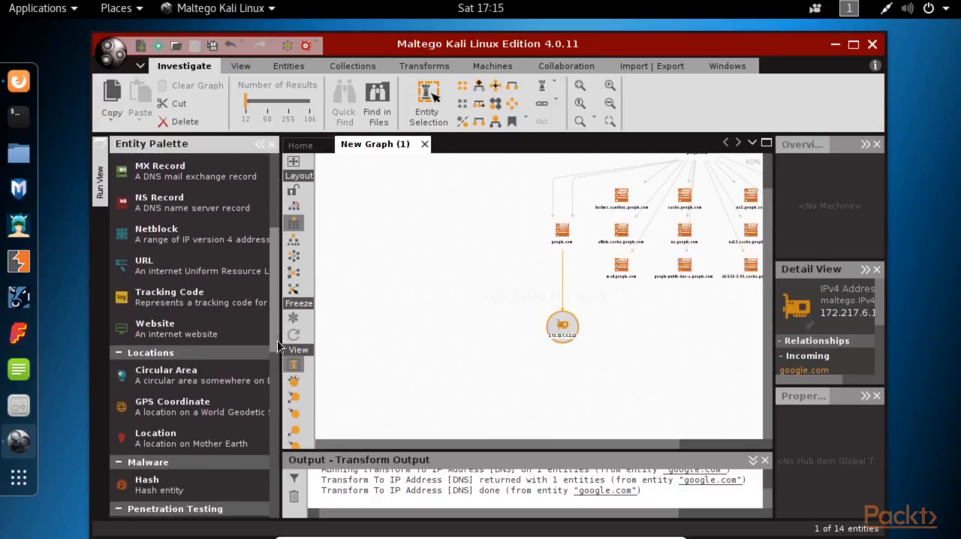
{"action": "scroll", "scroll_direction": "down", "scroll_amount": 3}
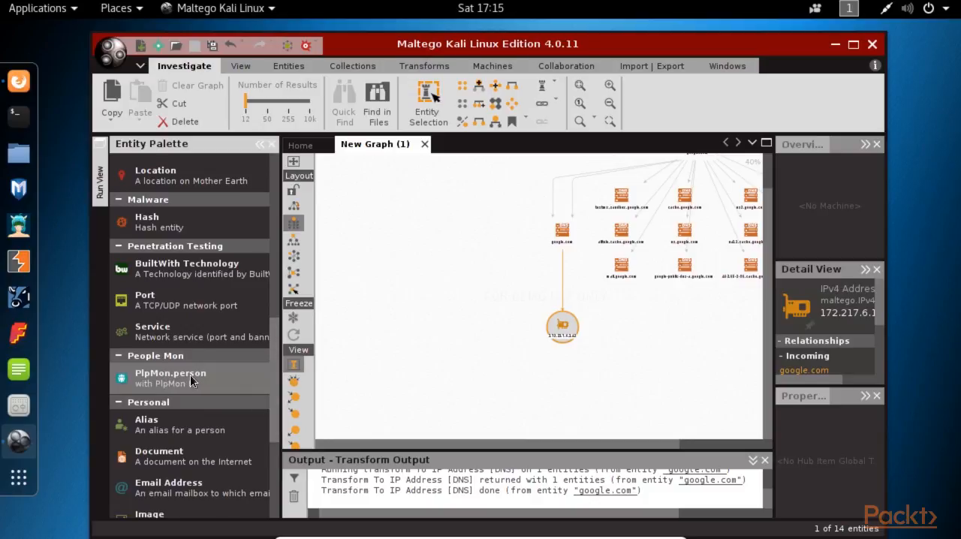
{"action": "scroll", "scroll_direction": "down", "scroll_amount": 3}
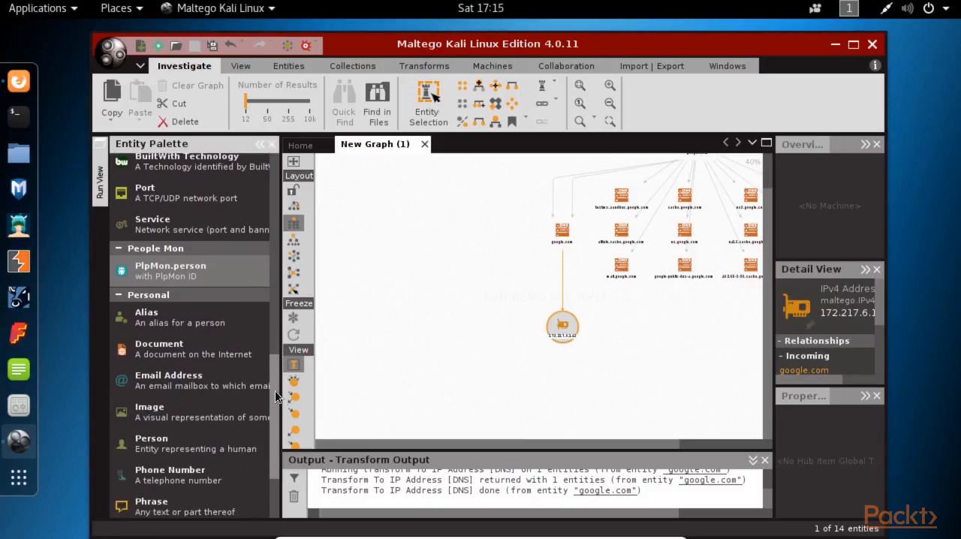
{"action": "scroll", "scroll_direction": "down", "scroll_amount": 3}
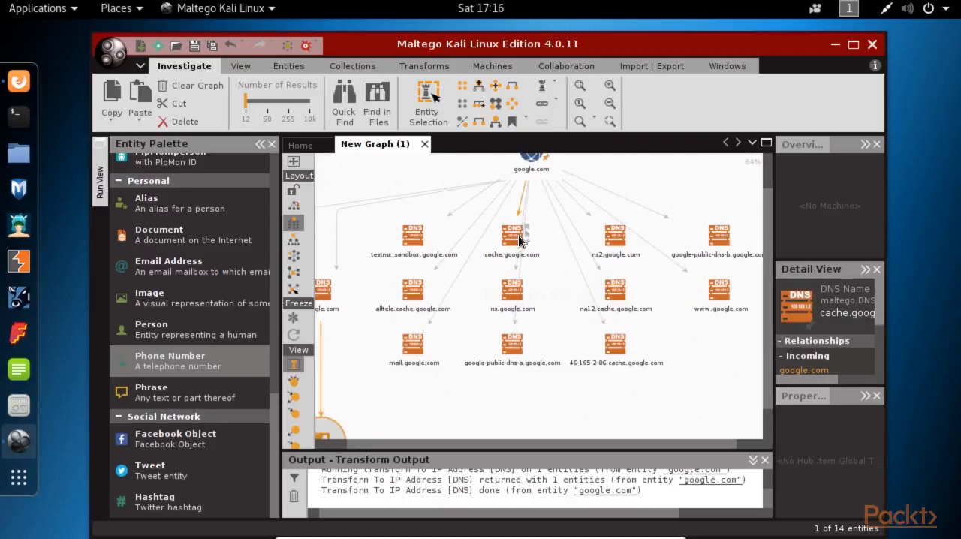
{"action": "mouse_move", "coordinate": [509, 253]}
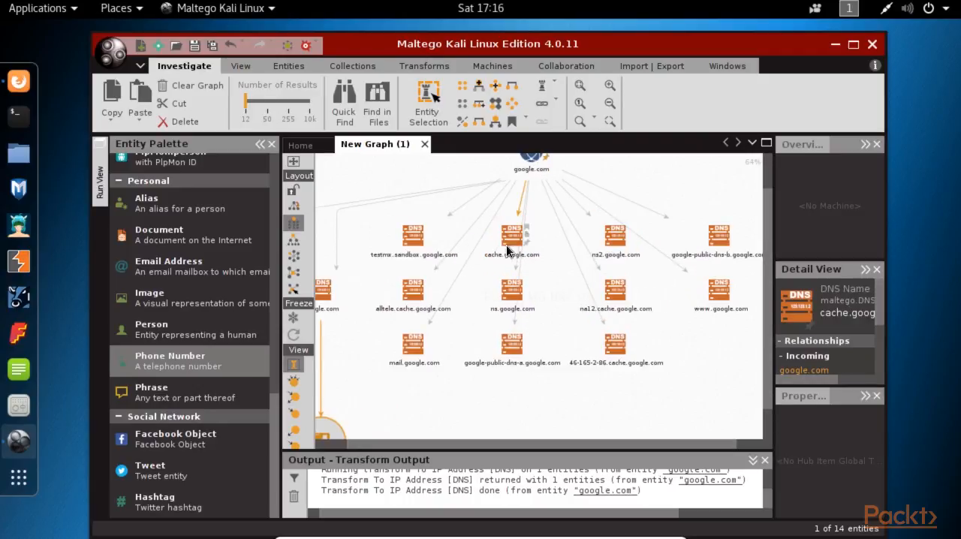